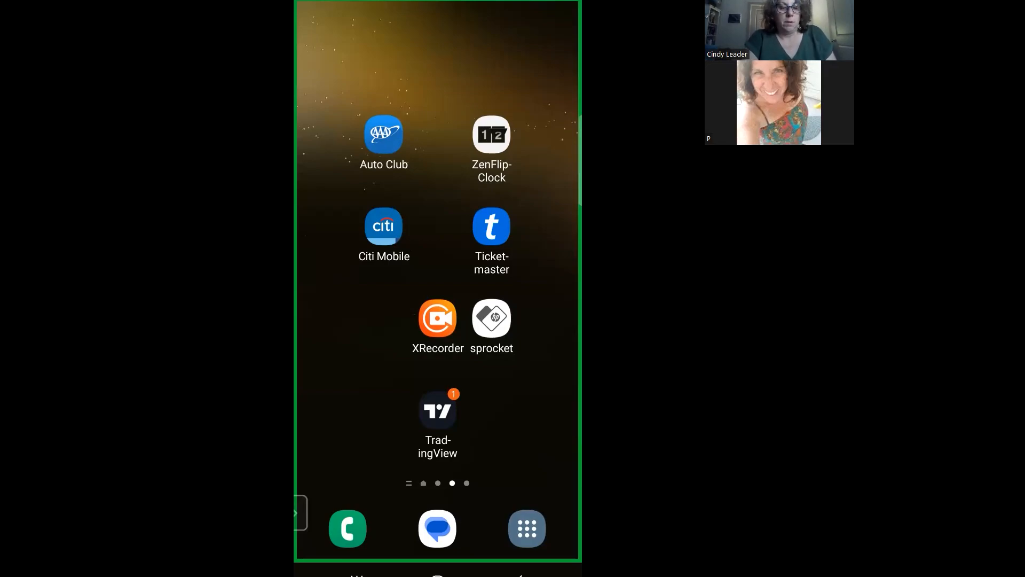
- Launch TradingView and scroll My Watchlist through currencies, metals, oil, crypto and indices
{"action": "left_click", "coordinate": [438, 410]}
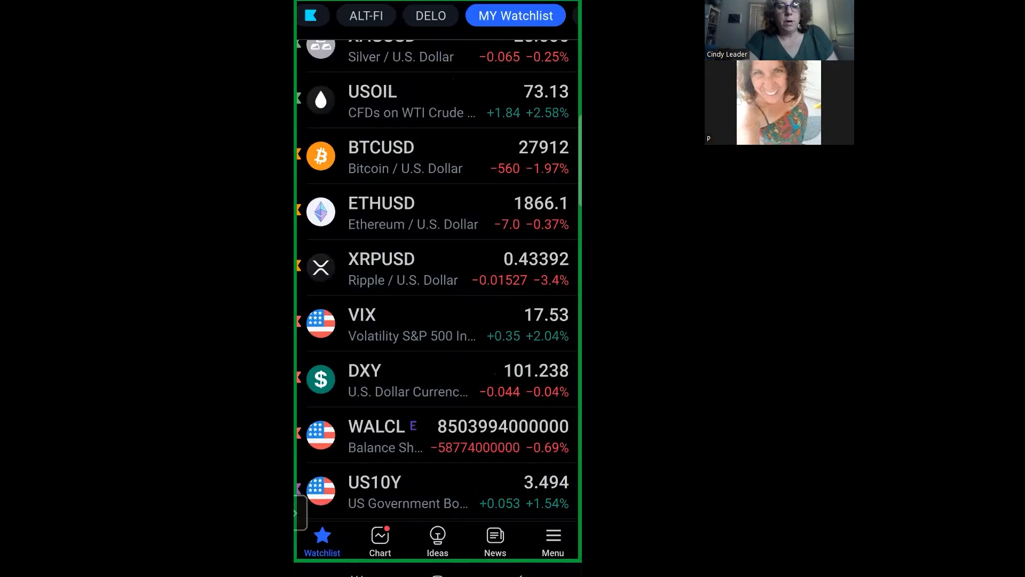
{"action": "scroll", "scroll_direction": "down", "scroll_amount": 3}
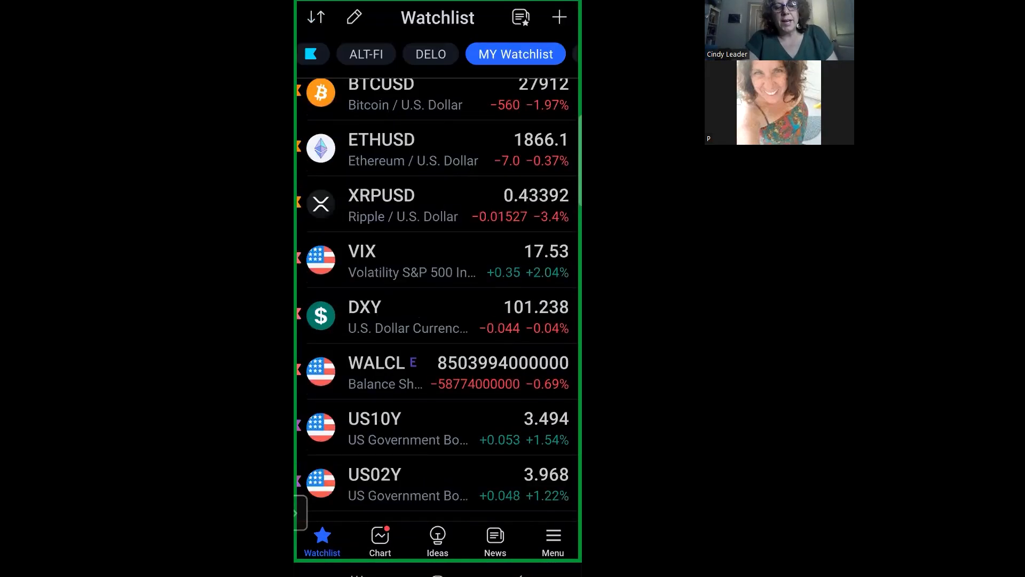
{"action": "scroll", "scroll_direction": "down", "scroll_amount": 3}
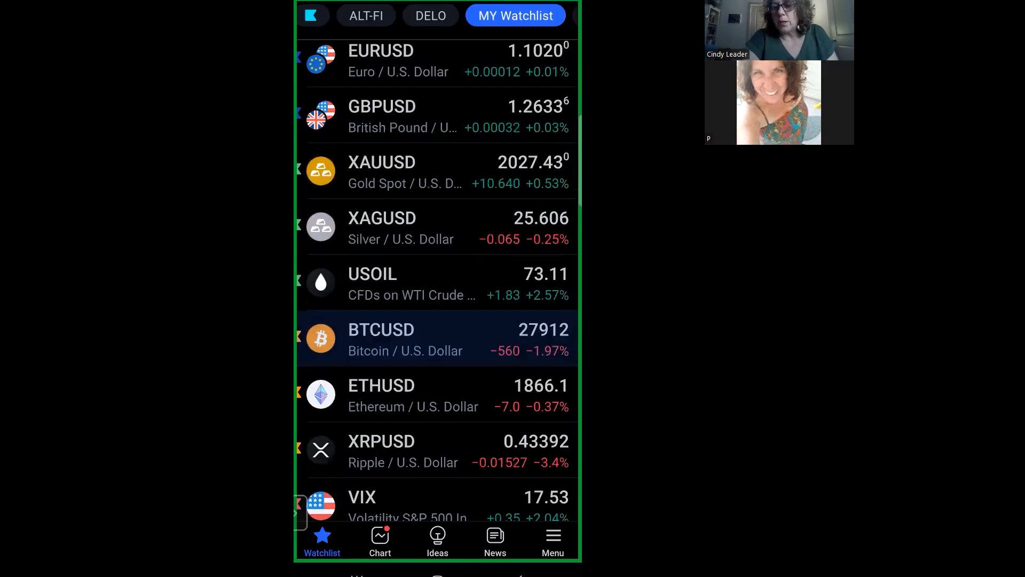
{"action": "scroll", "scroll_direction": "down", "scroll_amount": 3}
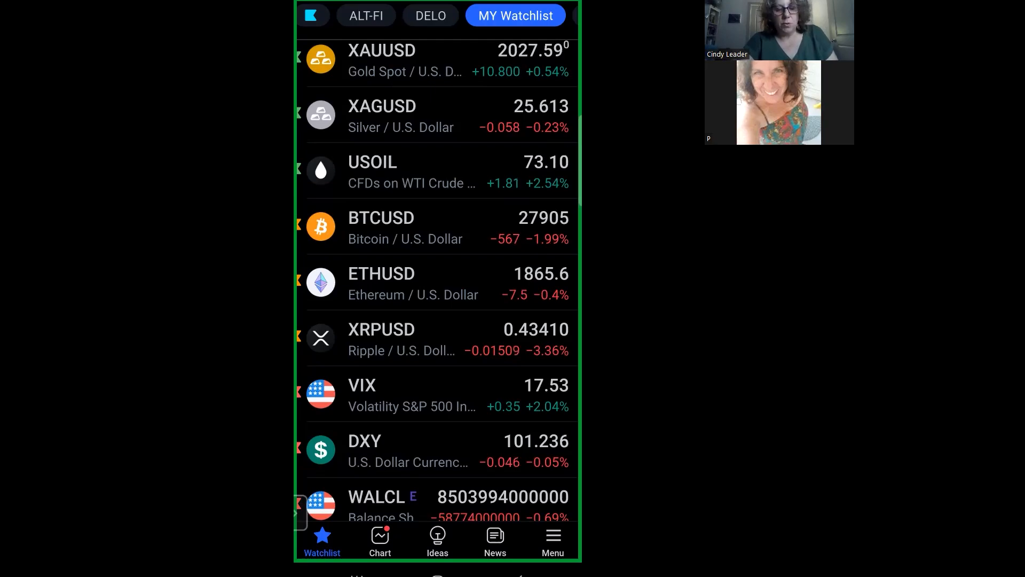
{"action": "scroll", "scroll_direction": "down", "scroll_amount": 3}
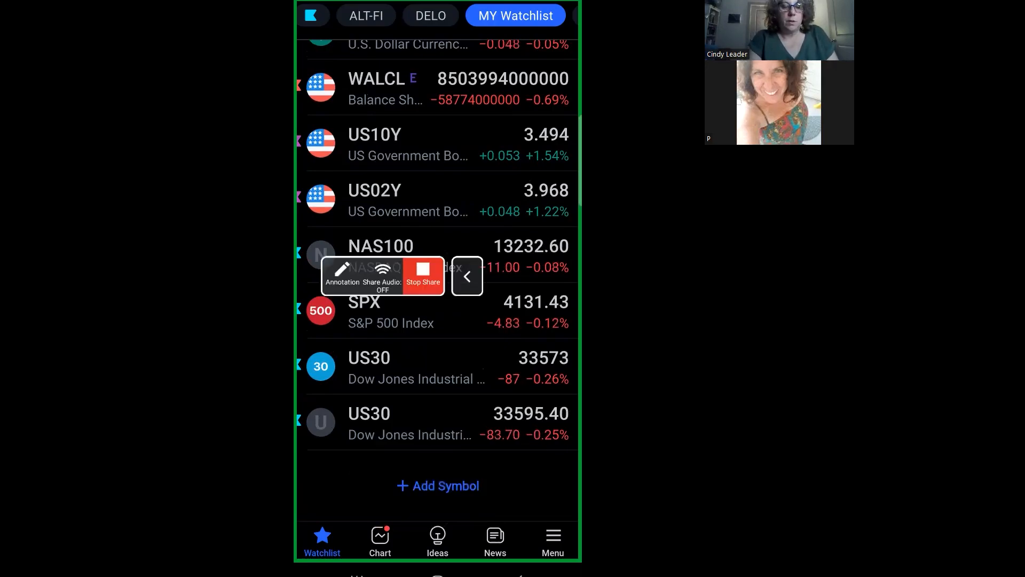
{"action": "left_click", "coordinate": [342, 275]}
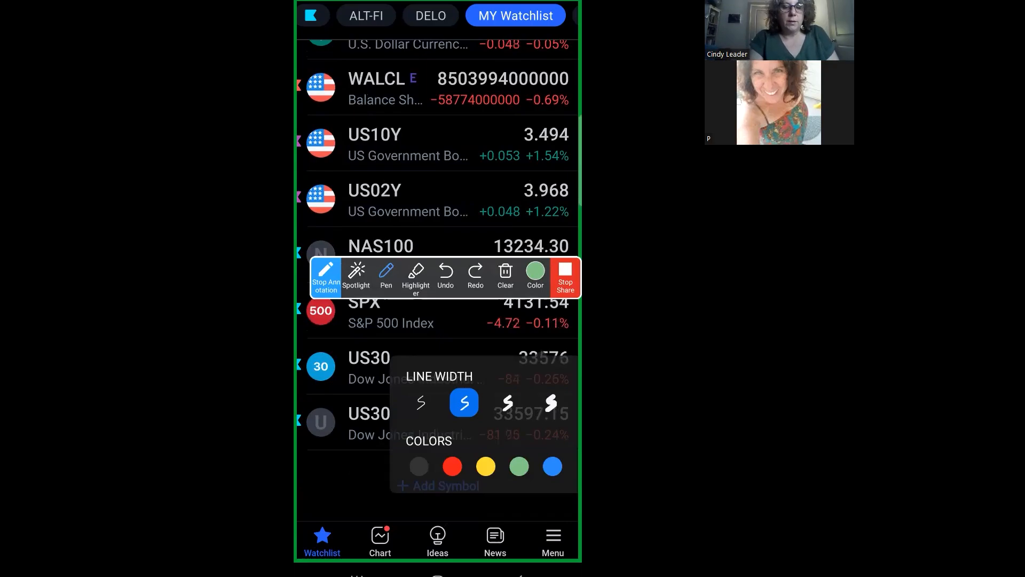
{"action": "left_click", "coordinate": [485, 466]}
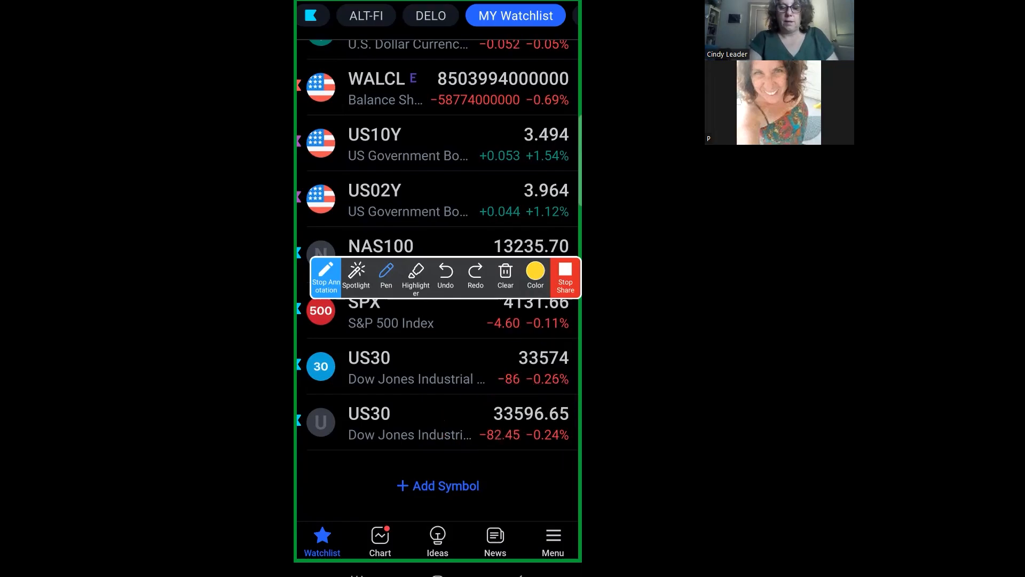
{"action": "left_click", "coordinate": [326, 276]}
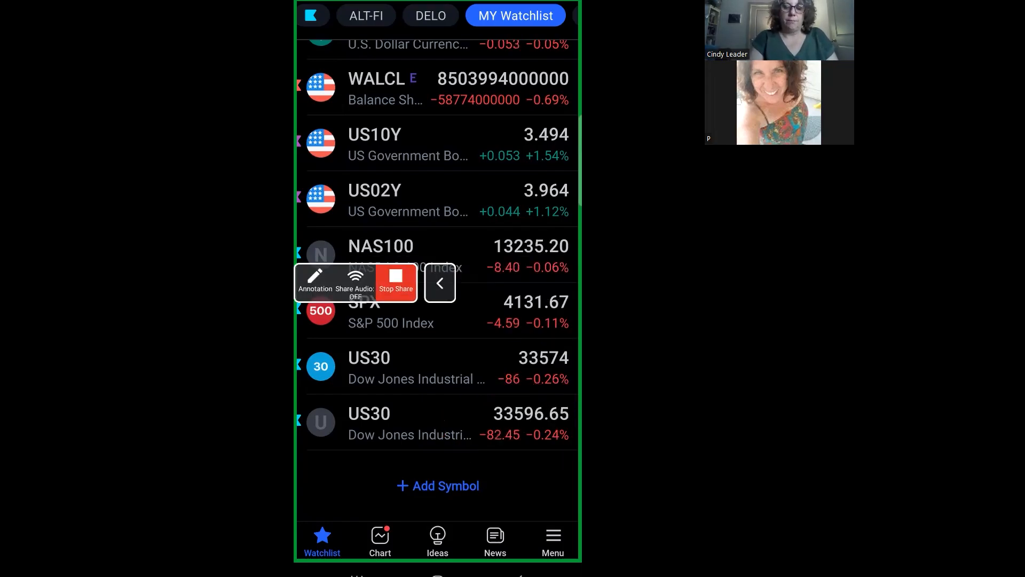
{"action": "left_click", "coordinate": [440, 283]}
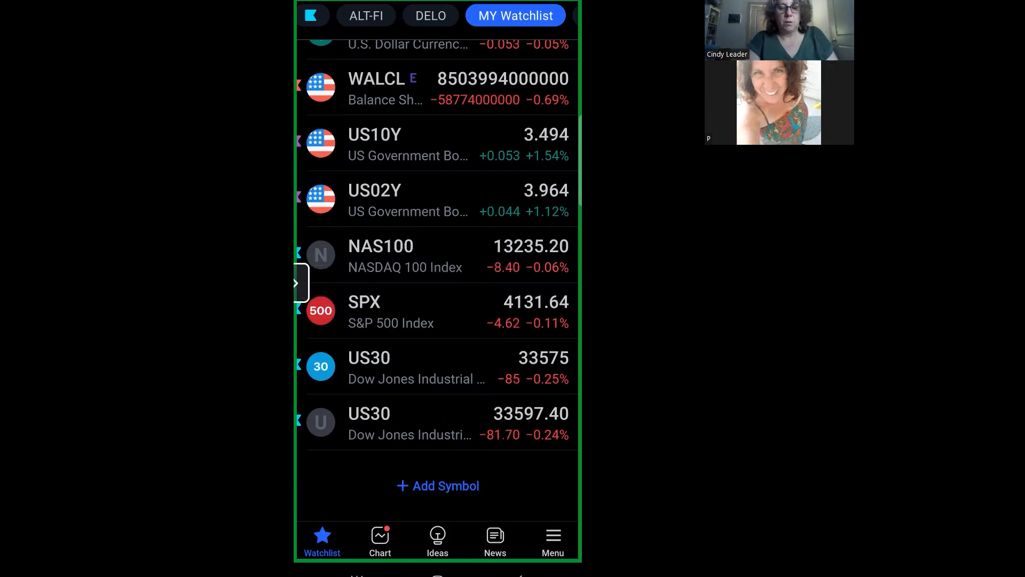
- Open the US30 Dow Jones chart on the 4h timeframe from the watchlist
{"action": "left_click", "coordinate": [369, 421]}
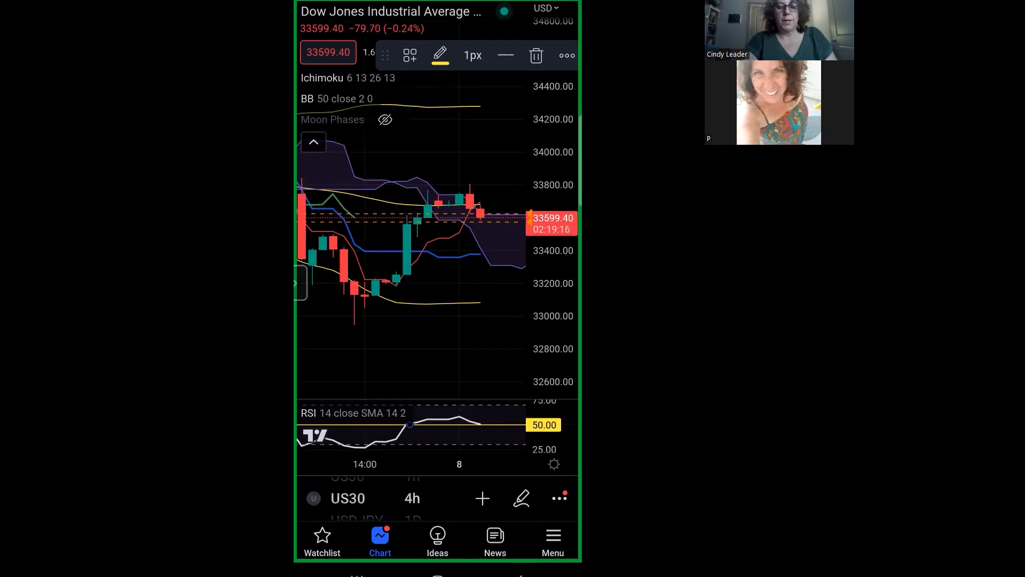
- Bring up the chart's add options and start a new US30 price alert
{"action": "left_click", "coordinate": [482, 498]}
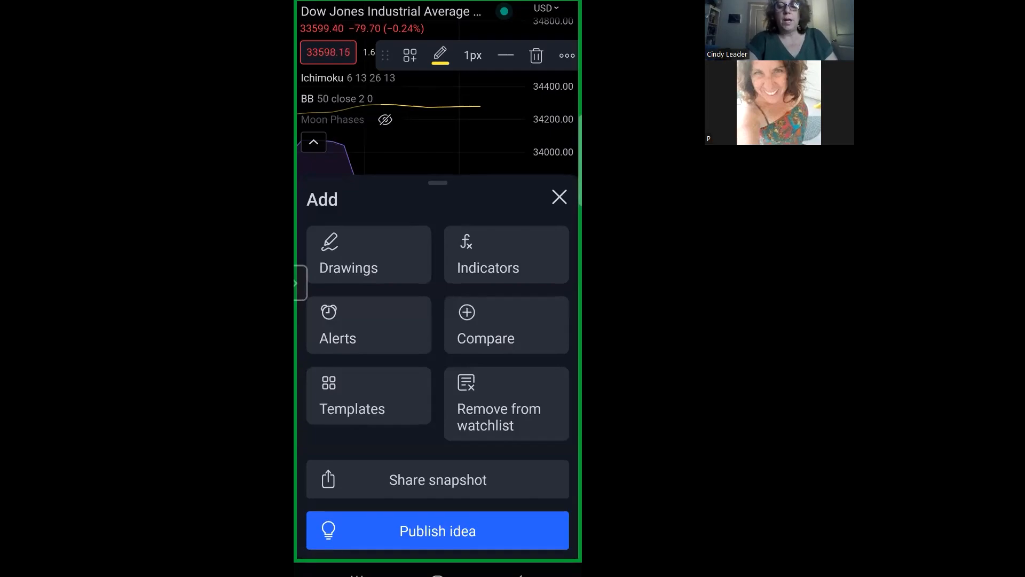
{"action": "left_click", "coordinate": [369, 325]}
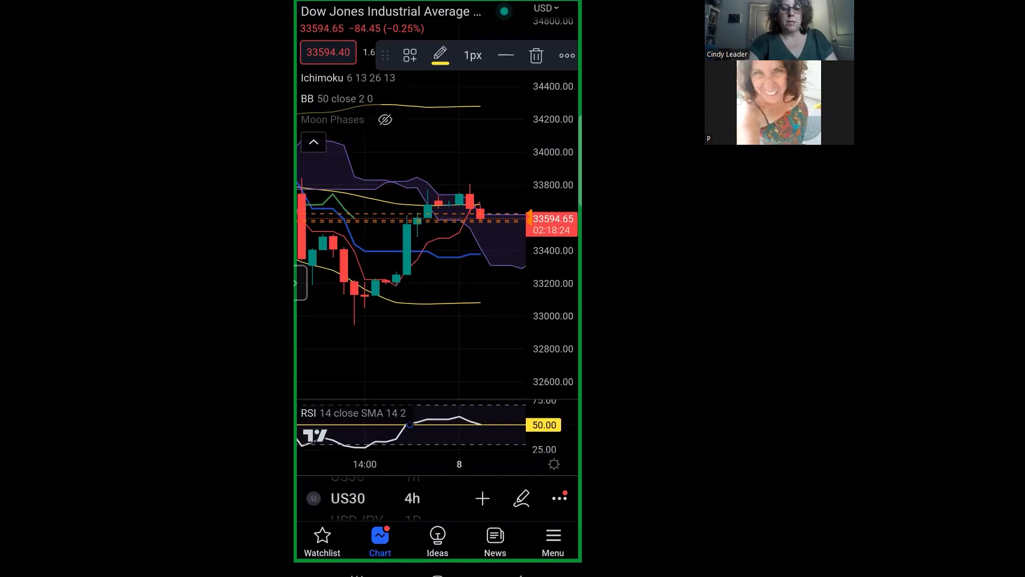
- View the US30 alerts list with active and triggered crossing alerts, then close it back to the chart
{"action": "left_click", "coordinate": [566, 55]}
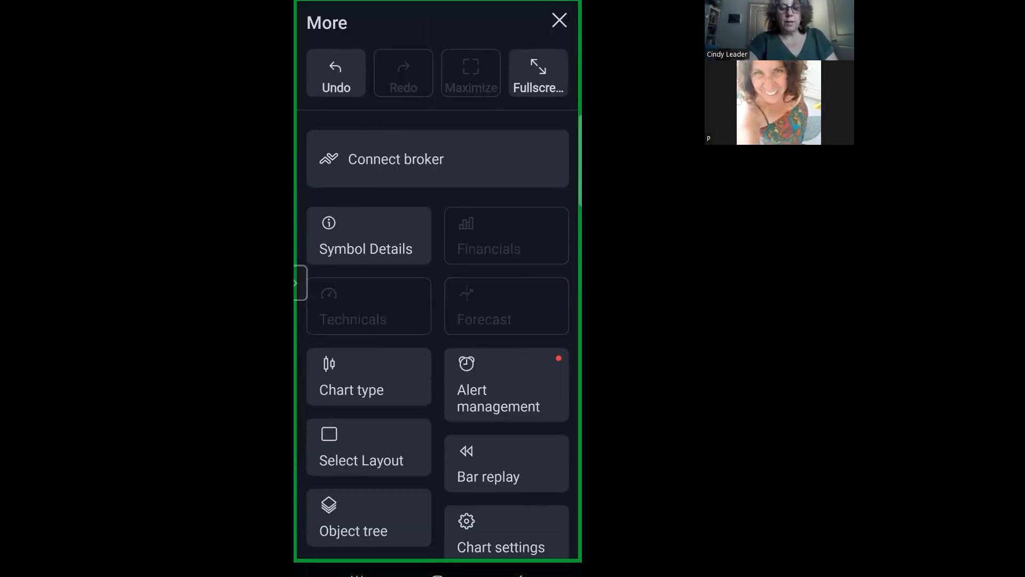
{"action": "left_click", "coordinate": [498, 385]}
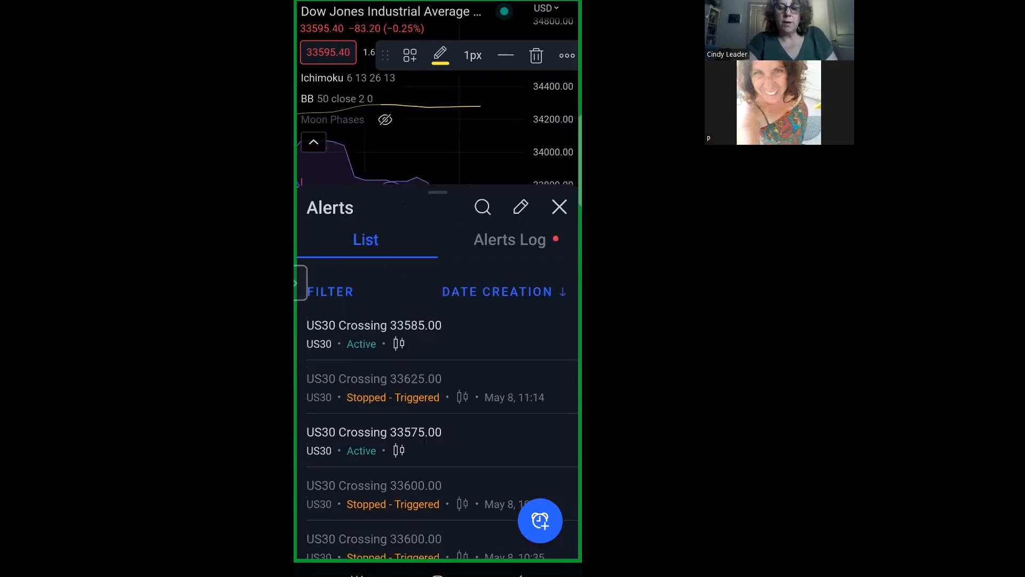
{"action": "left_click", "coordinate": [558, 206]}
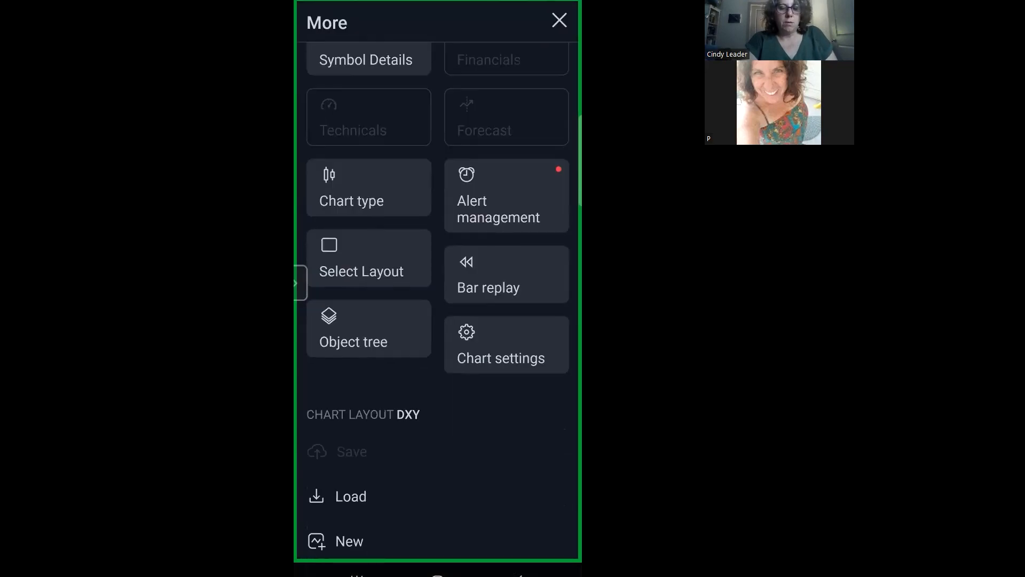
{"action": "left_click", "coordinate": [506, 196]}
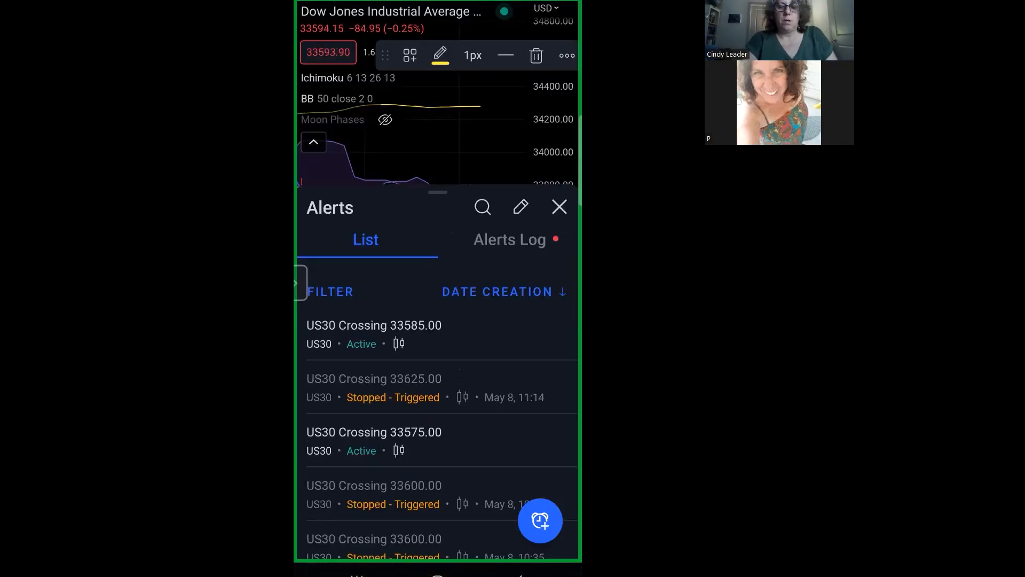
{"action": "left_click", "coordinate": [520, 206]}
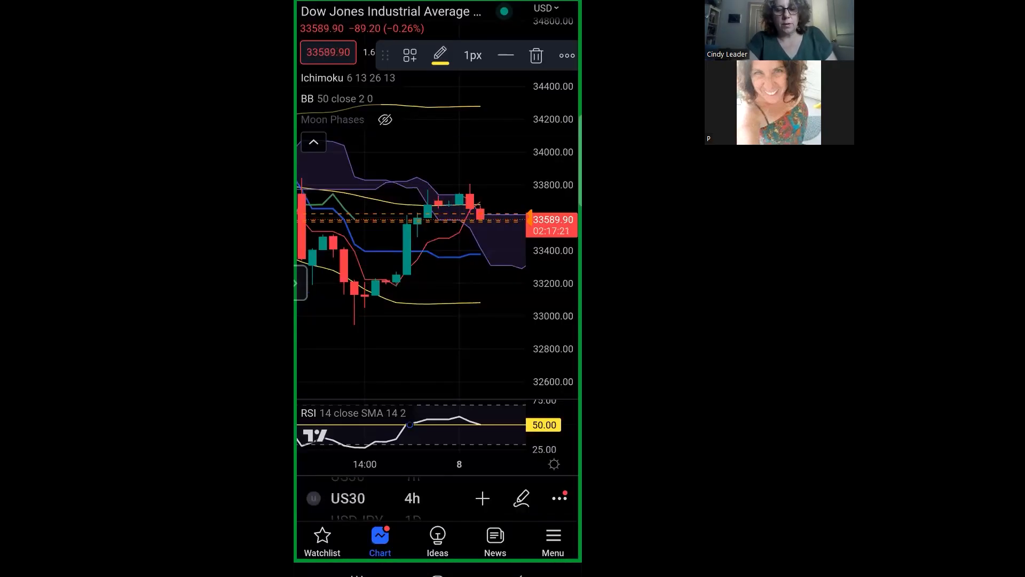
- Draft a US30 crossing alert at 33589.90 and scroll through its settings
{"action": "left_click", "coordinate": [482, 498]}
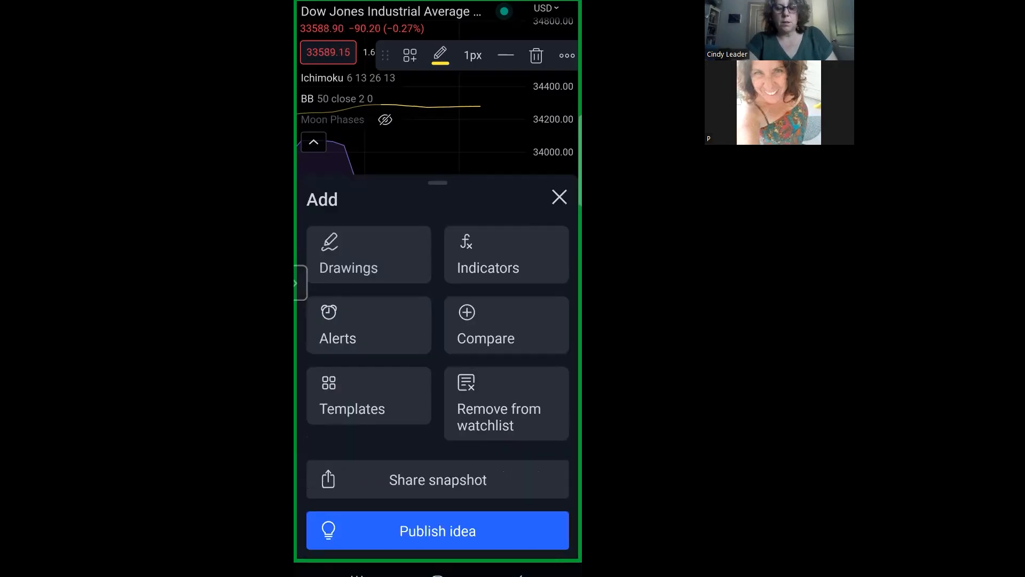
{"action": "left_click", "coordinate": [338, 325]}
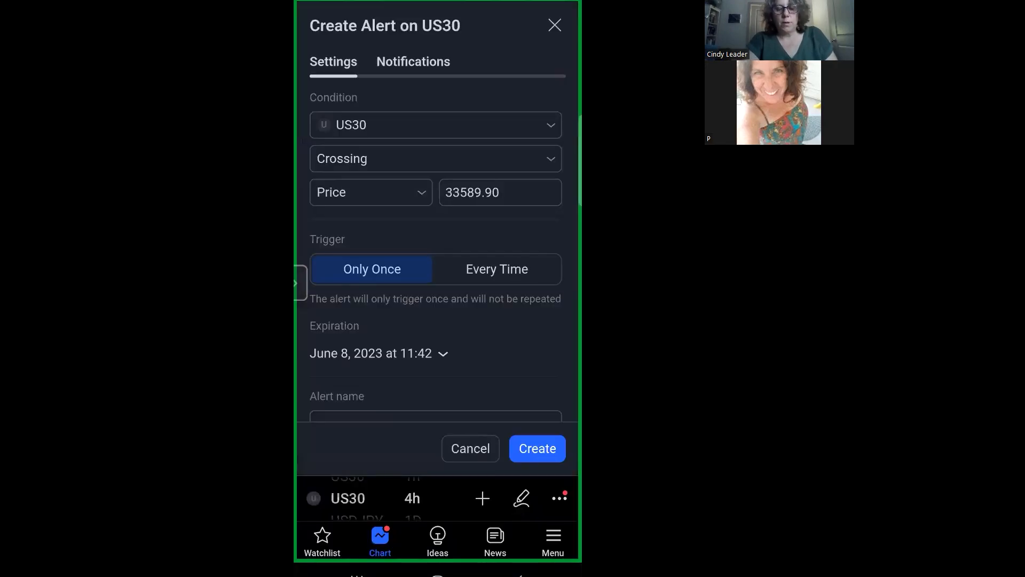
{"action": "scroll", "scroll_direction": "down", "scroll_amount": 3}
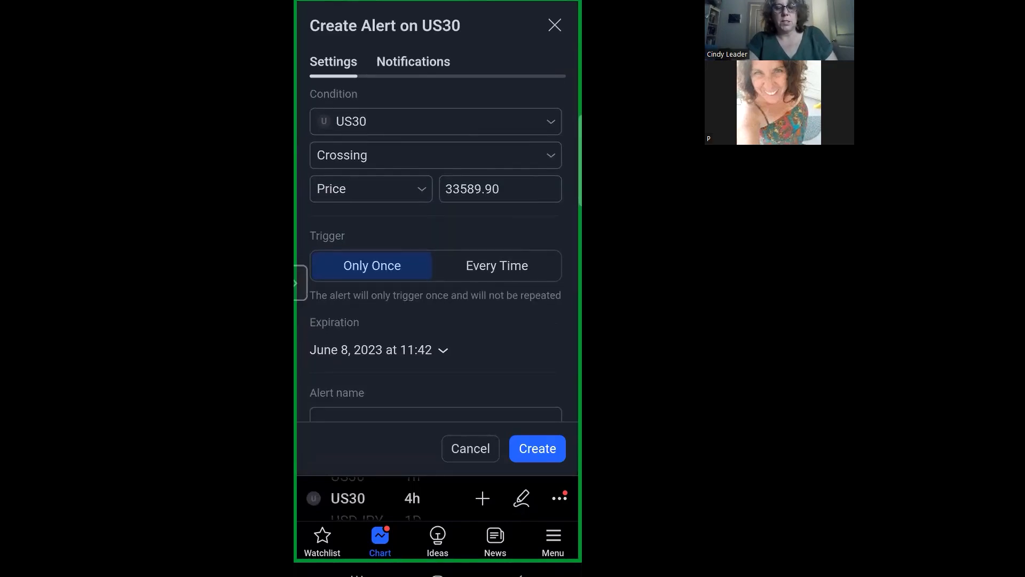
{"action": "scroll", "scroll_direction": "down", "scroll_amount": 3}
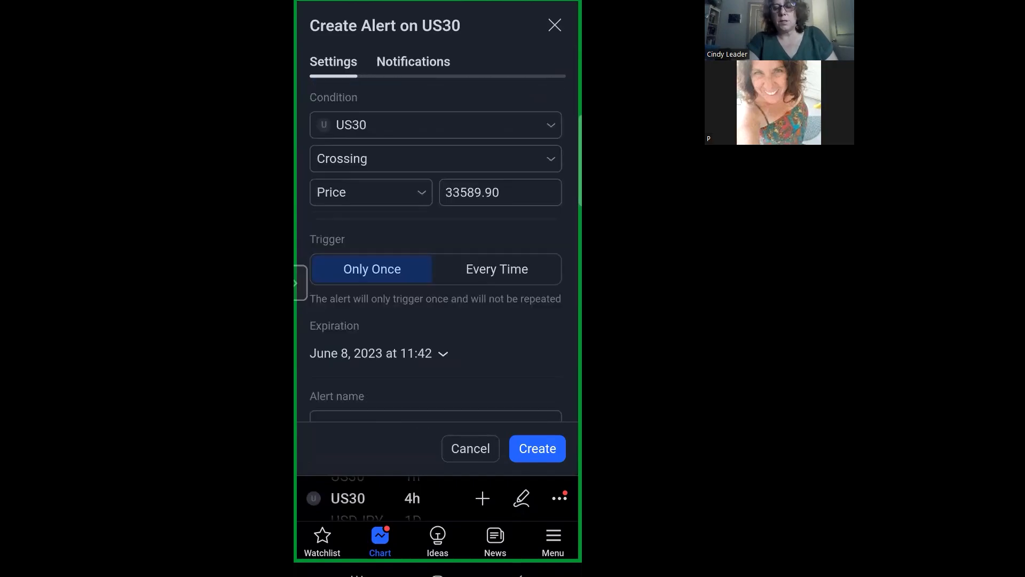
- Review the alert's Notifications options, then leave the form for the watchlist
{"action": "left_click", "coordinate": [413, 62]}
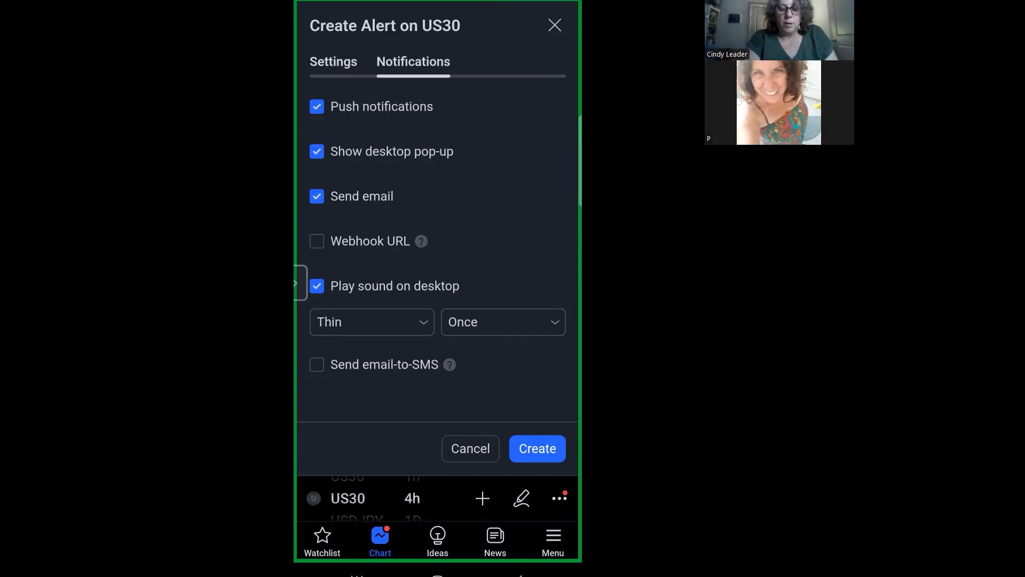
{"action": "left_click", "coordinate": [322, 540]}
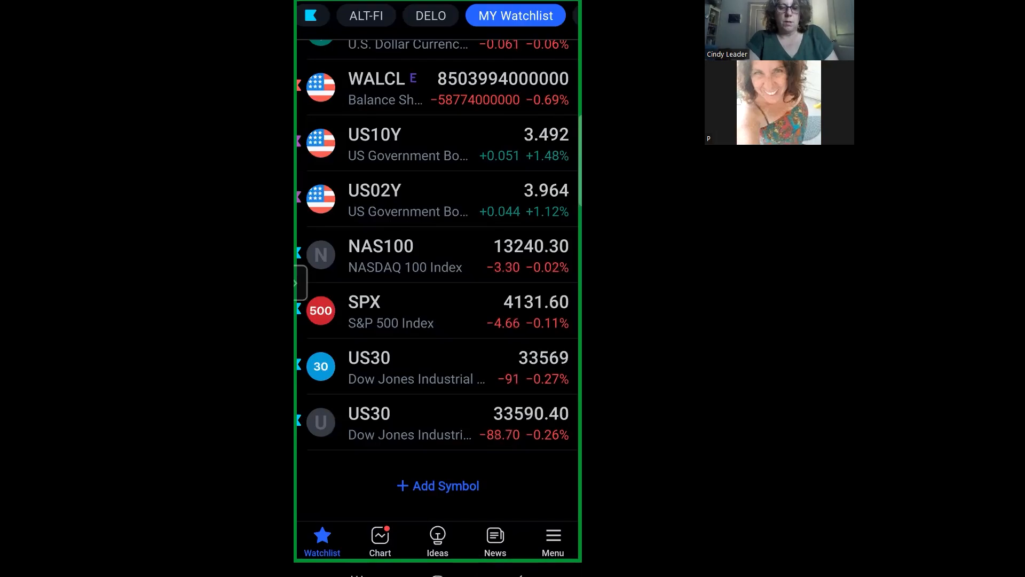
- Open the US30 4h chart again from My Watchlist
{"action": "left_click", "coordinate": [380, 540]}
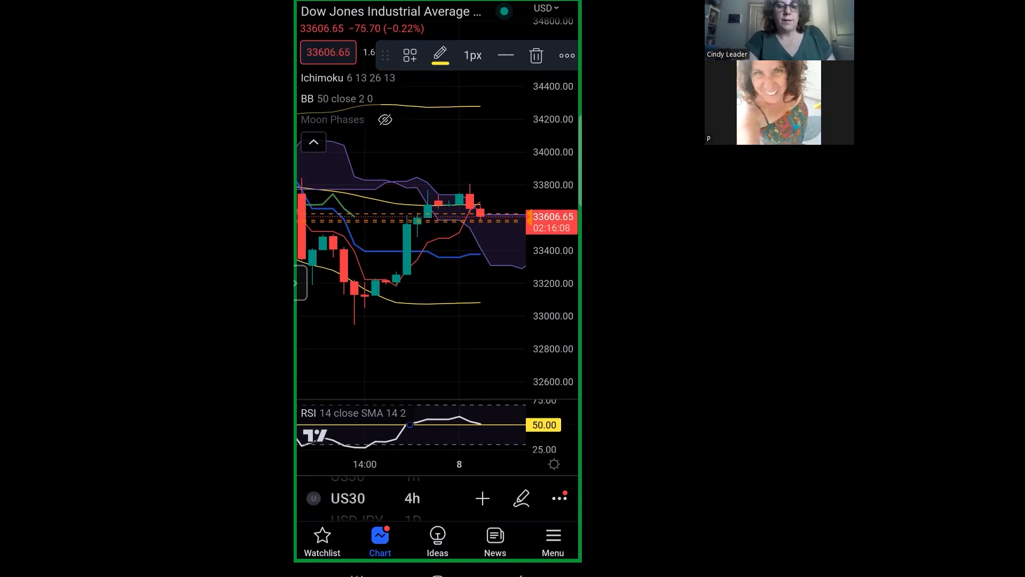
{"action": "left_click", "coordinate": [481, 497]}
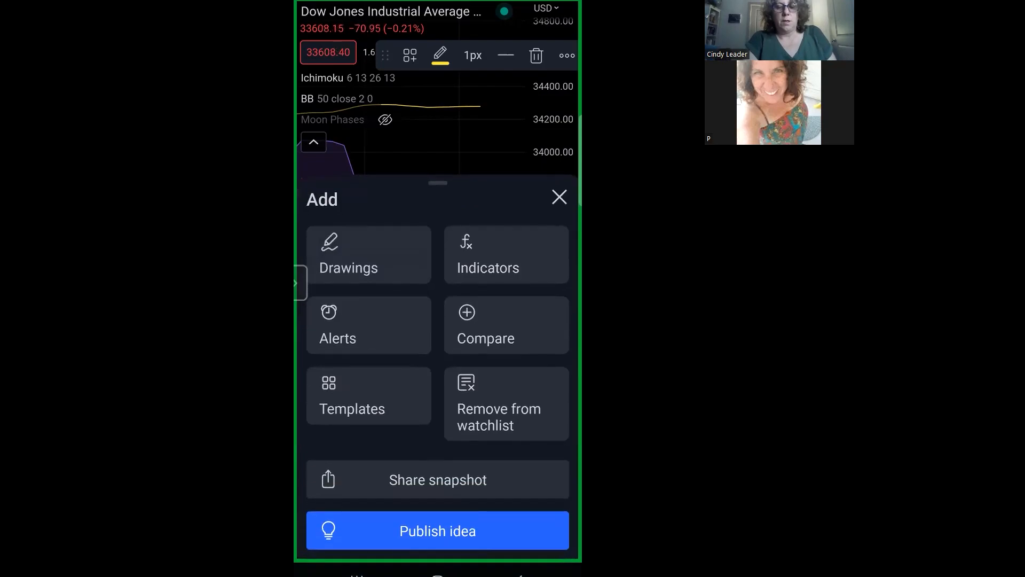
{"action": "left_click", "coordinate": [369, 325]}
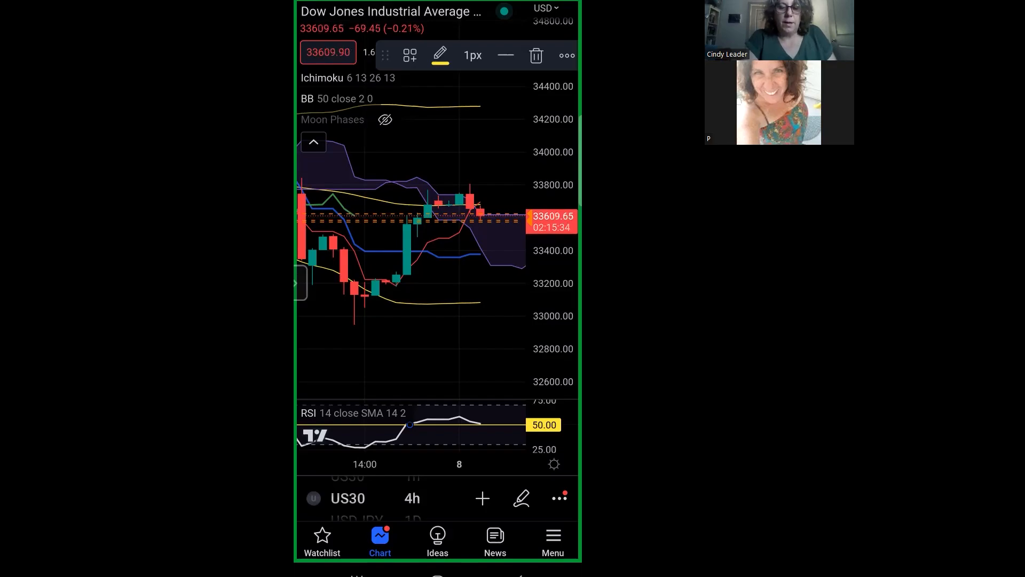
- Create a US30 alert for price crossing 33615
{"action": "left_click", "coordinate": [481, 499]}
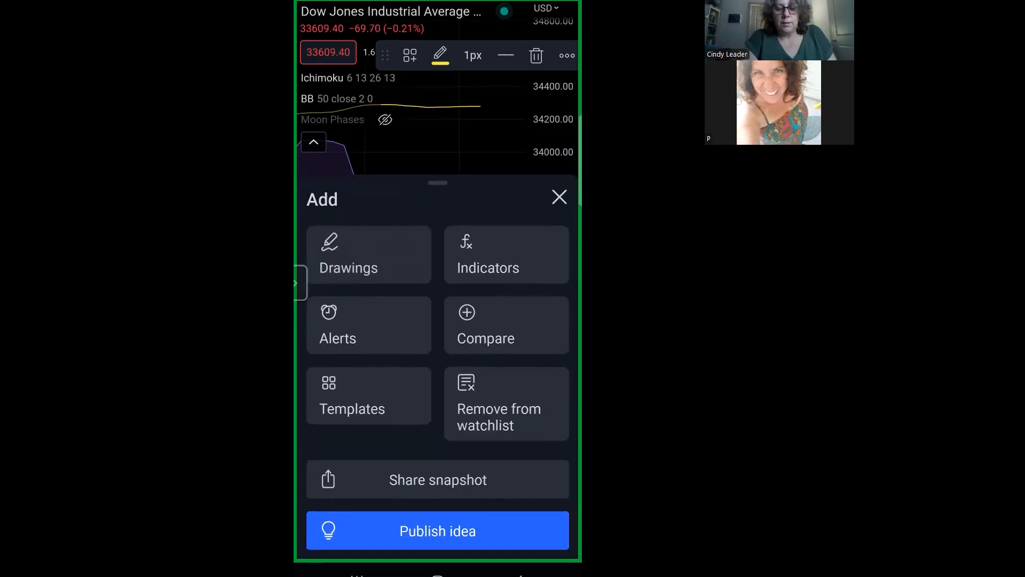
{"action": "left_click", "coordinate": [339, 339]}
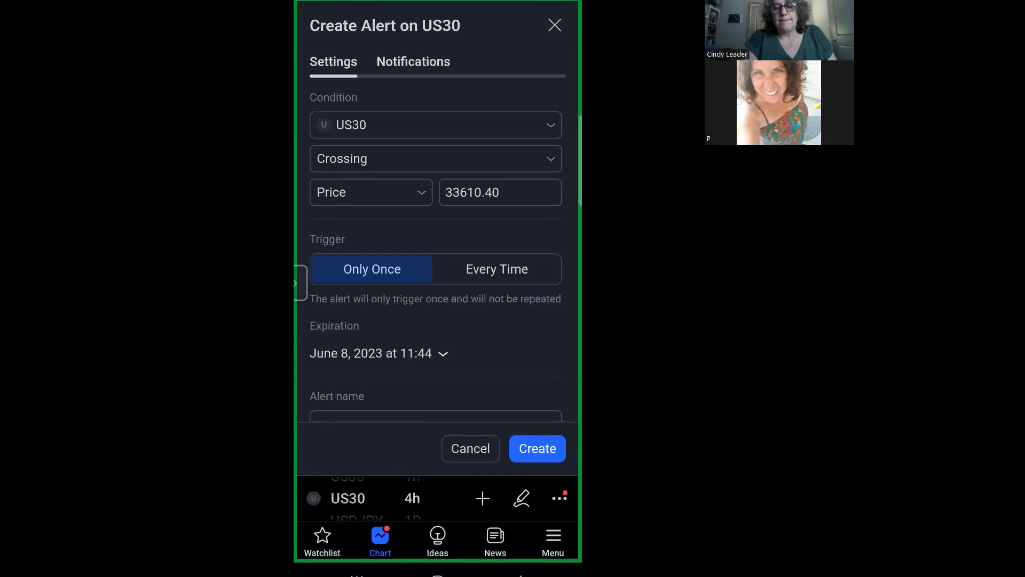
{"action": "left_click", "coordinate": [500, 192]}
{"action": "type", "text": "33615"}
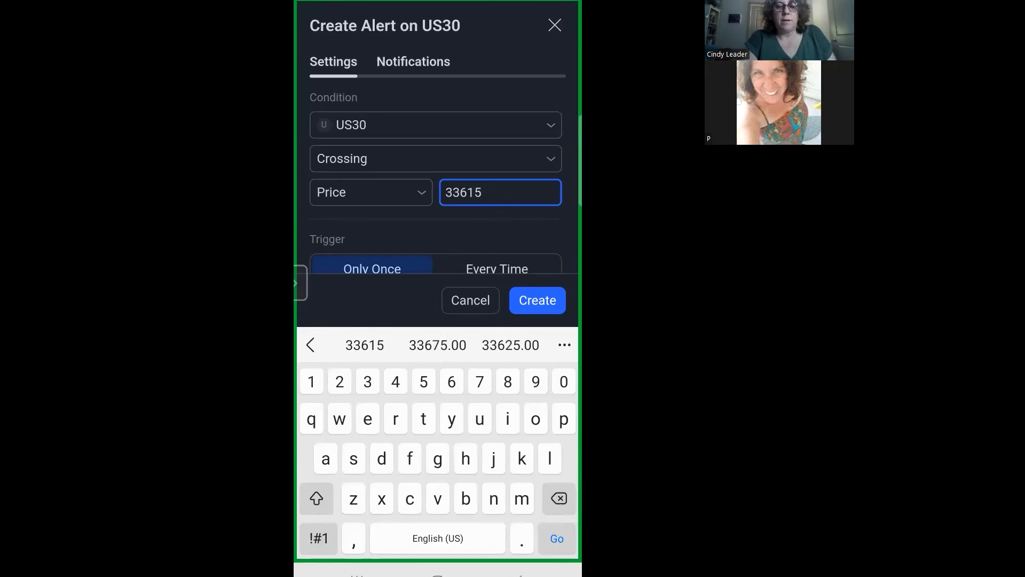
{"action": "left_click", "coordinate": [536, 300]}
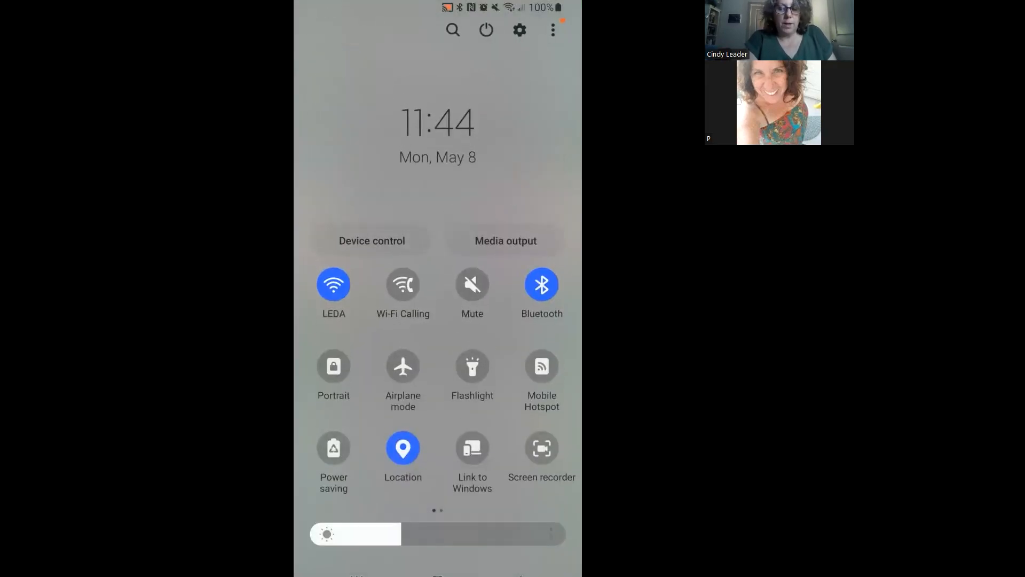
- Switch the phone from Mute to Sound in quick settings
{"action": "left_click", "coordinate": [471, 284]}
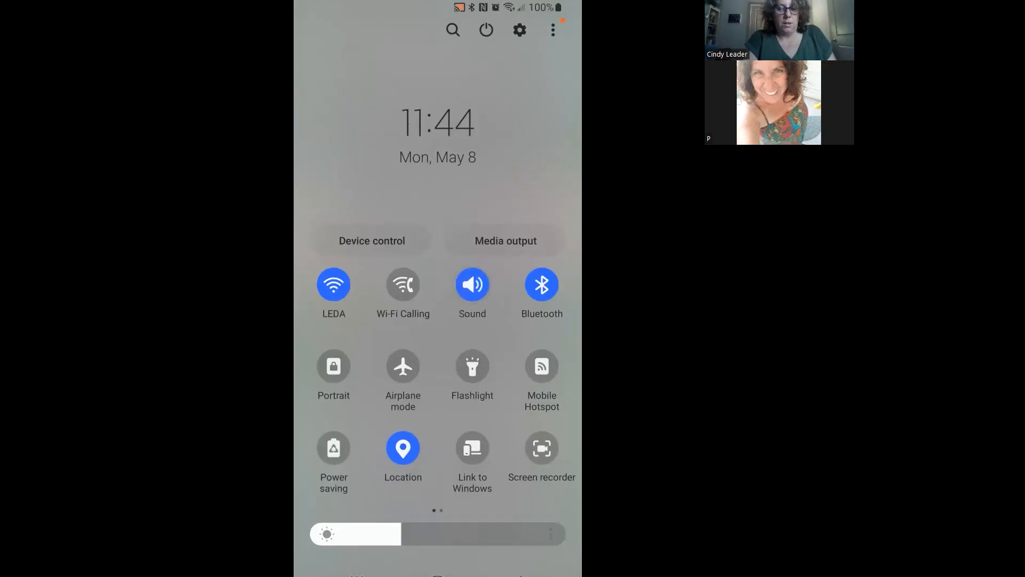